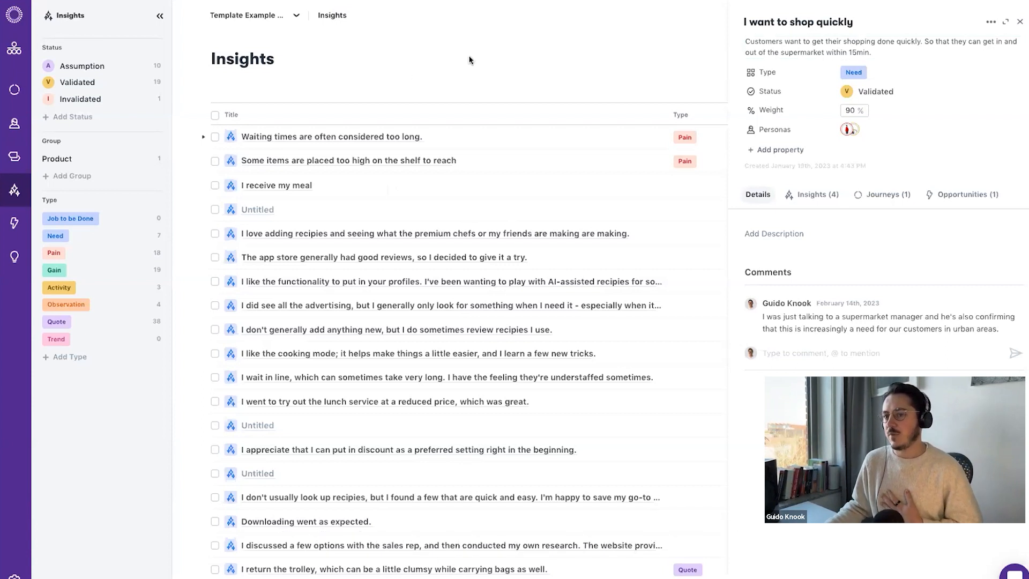
Browse the need's four linked insights, then return to the 'I want to shop quickly' need.
click(882, 47)
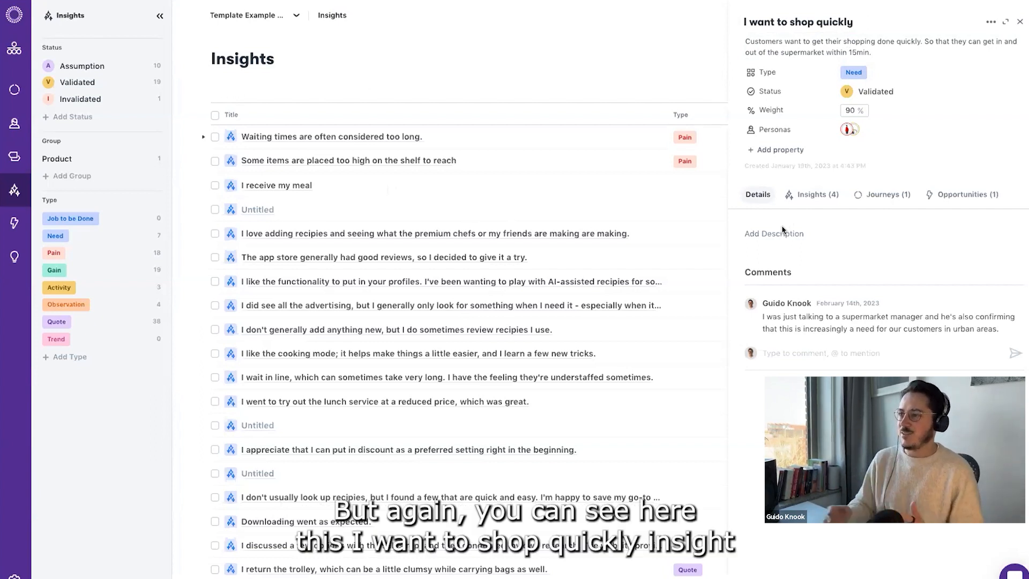
click(882, 47)
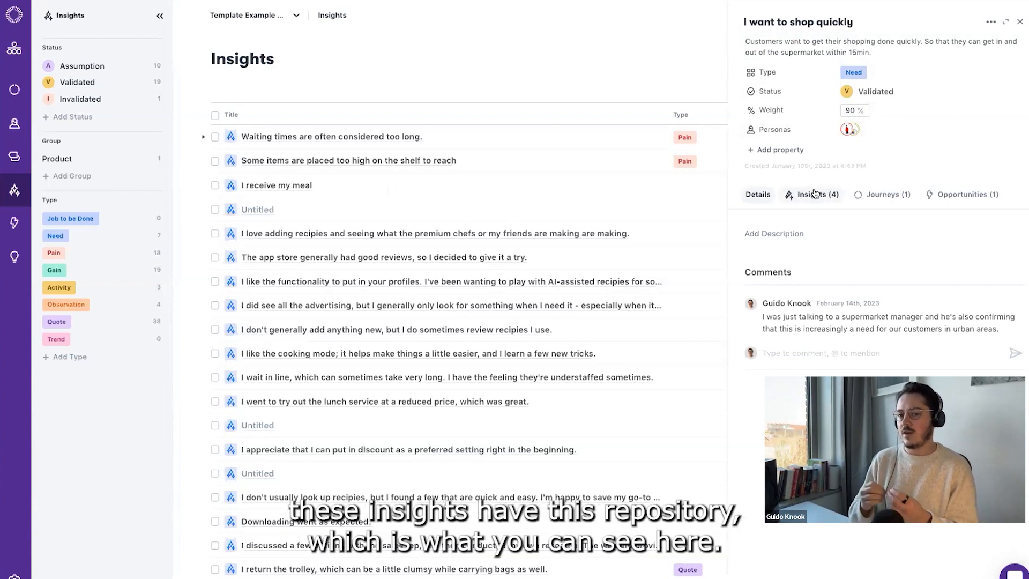
scroll(down, 3)
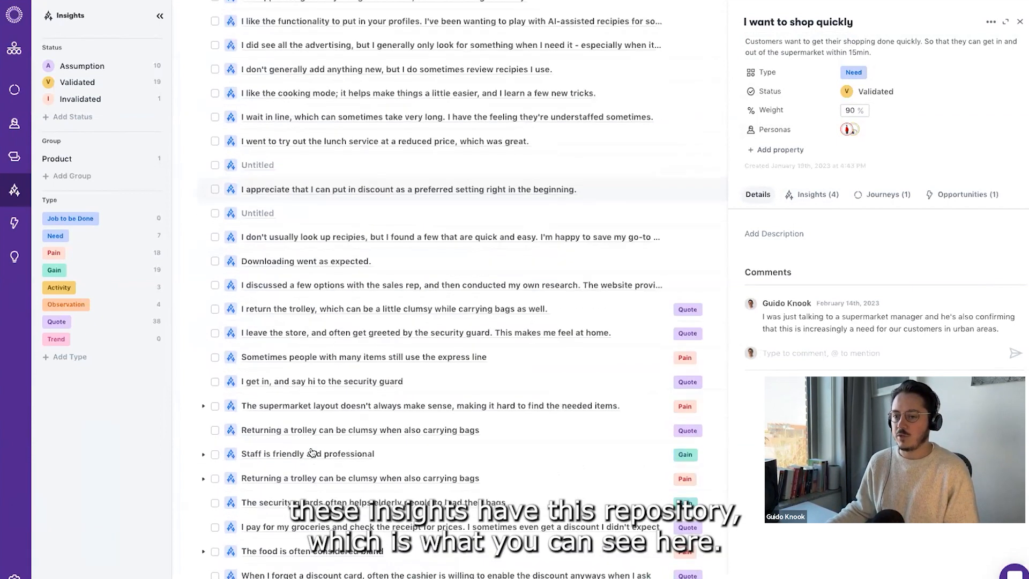
scroll(down, 3)
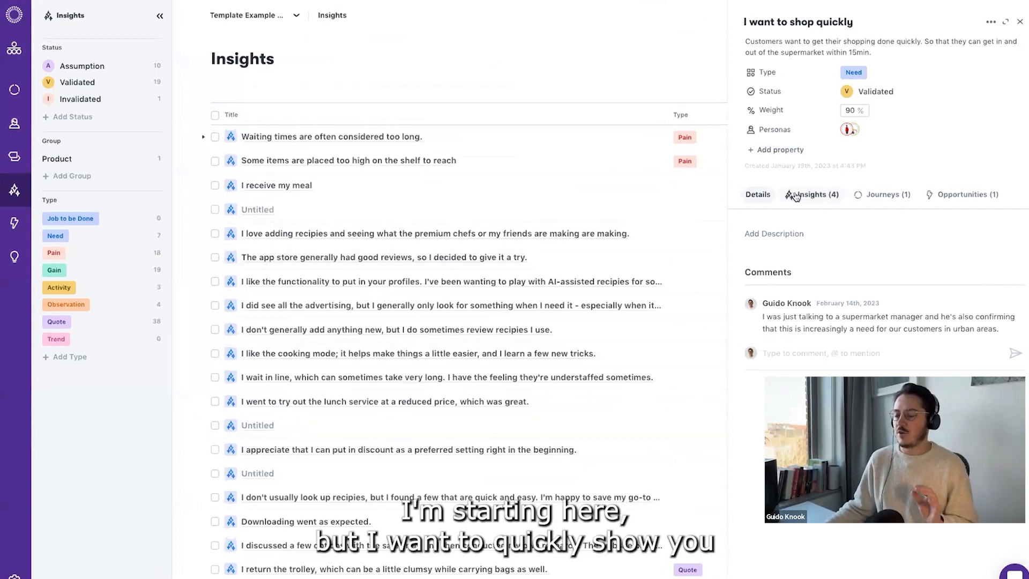
click(816, 194)
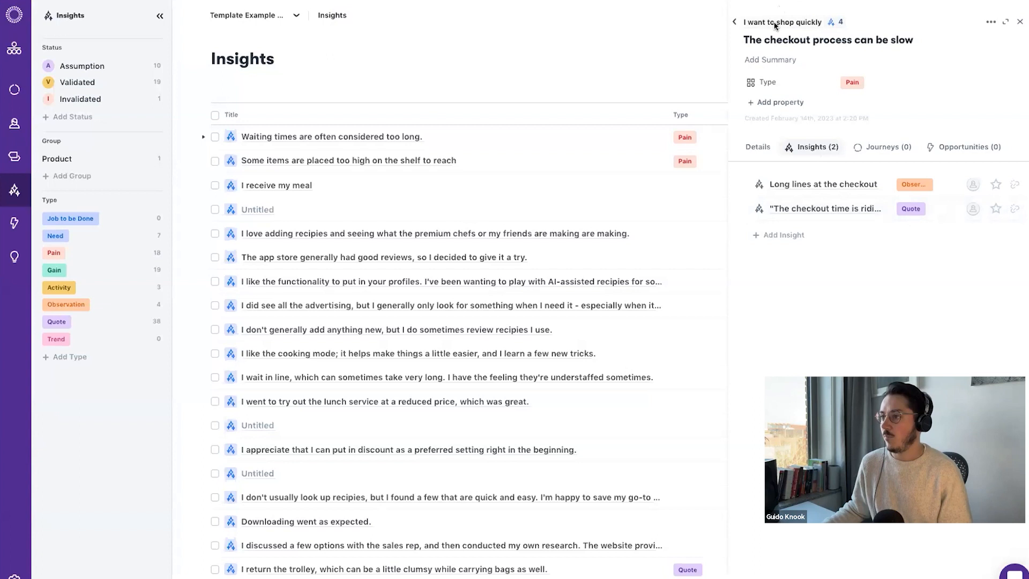
click(735, 22)
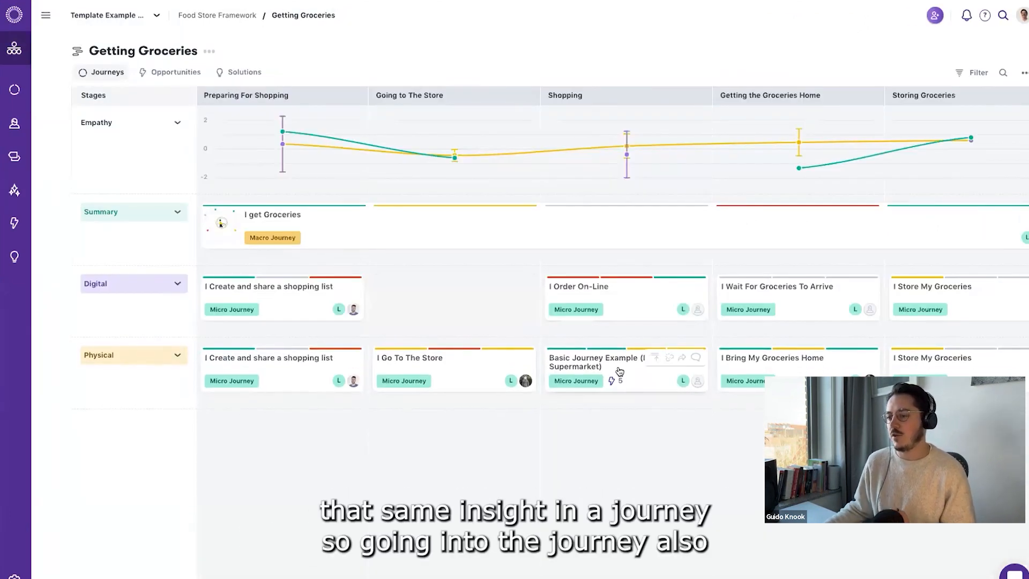
Open the 'I shop at the Supermarket' journey and list the 'I want to shop quickly' need's insights.
click(596, 362)
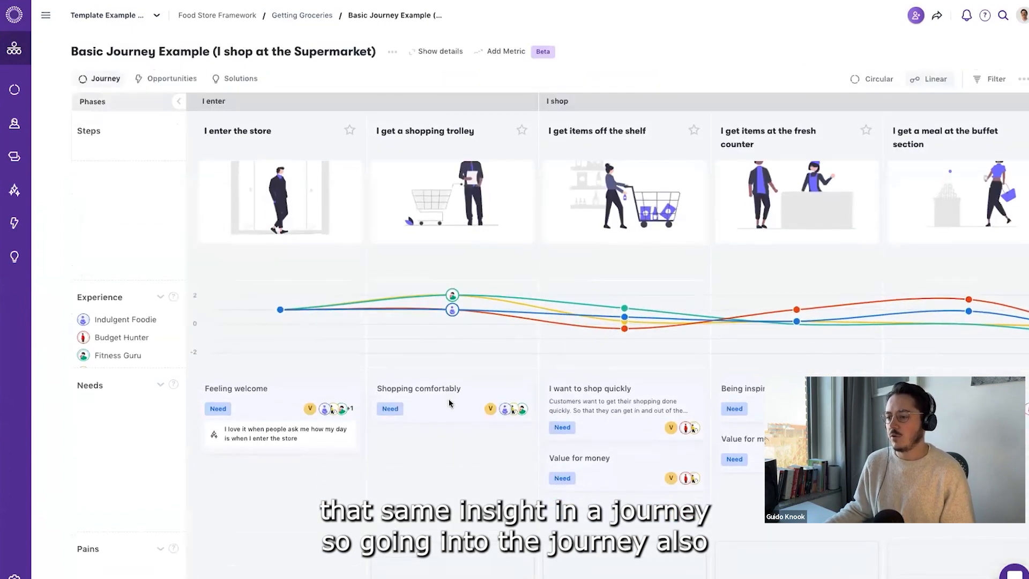
scroll(down, 3)
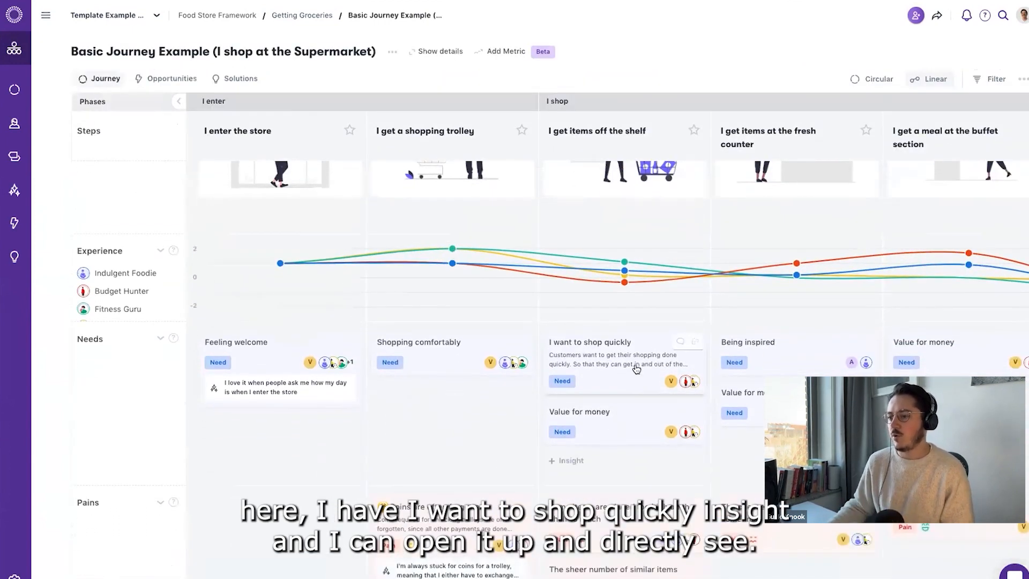
click(588, 342)
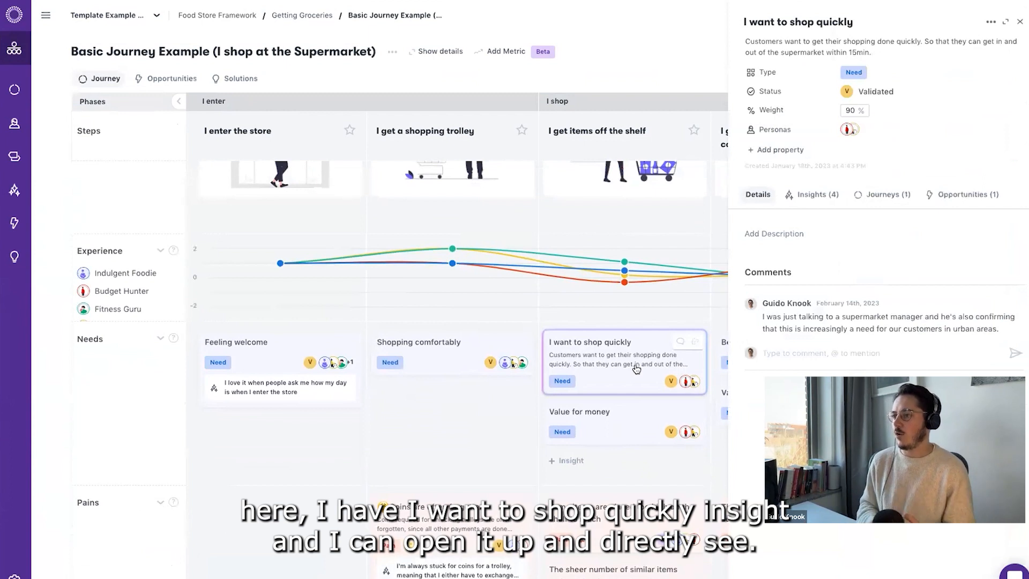
mouse_move(608, 369)
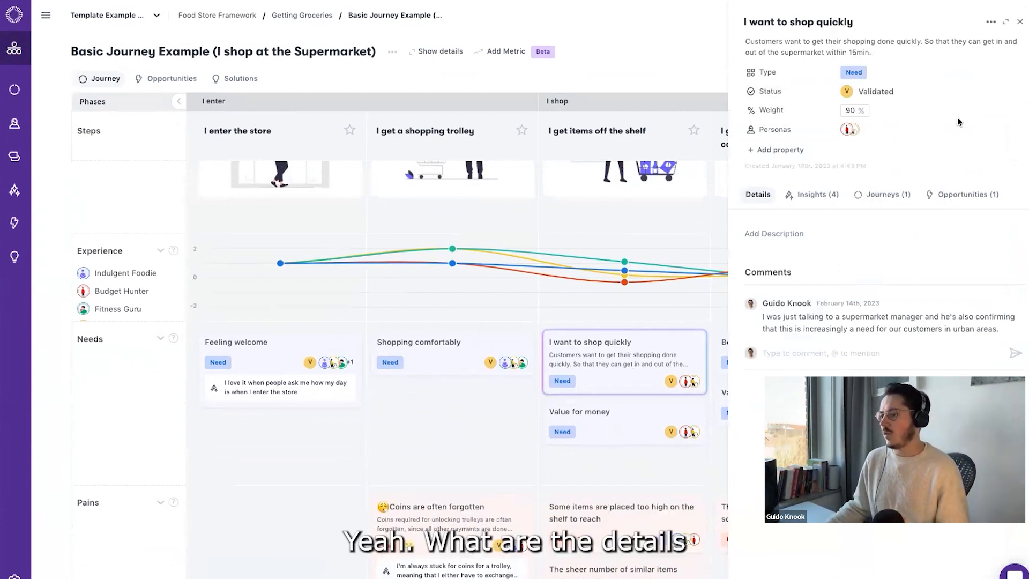
click(817, 194)
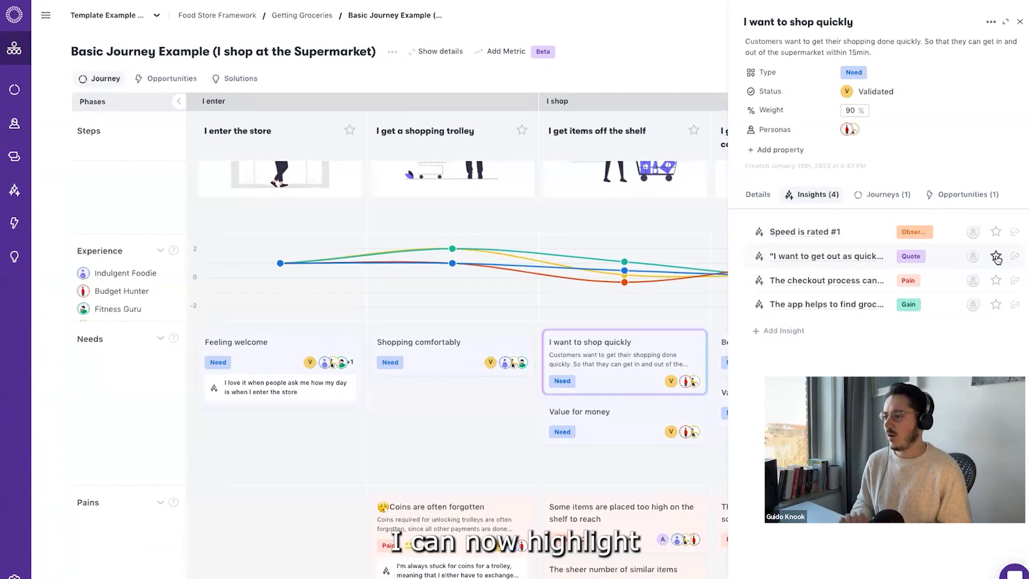
Star the 'I want to get out as quickly as I can' quote so it shows on the card.
click(995, 256)
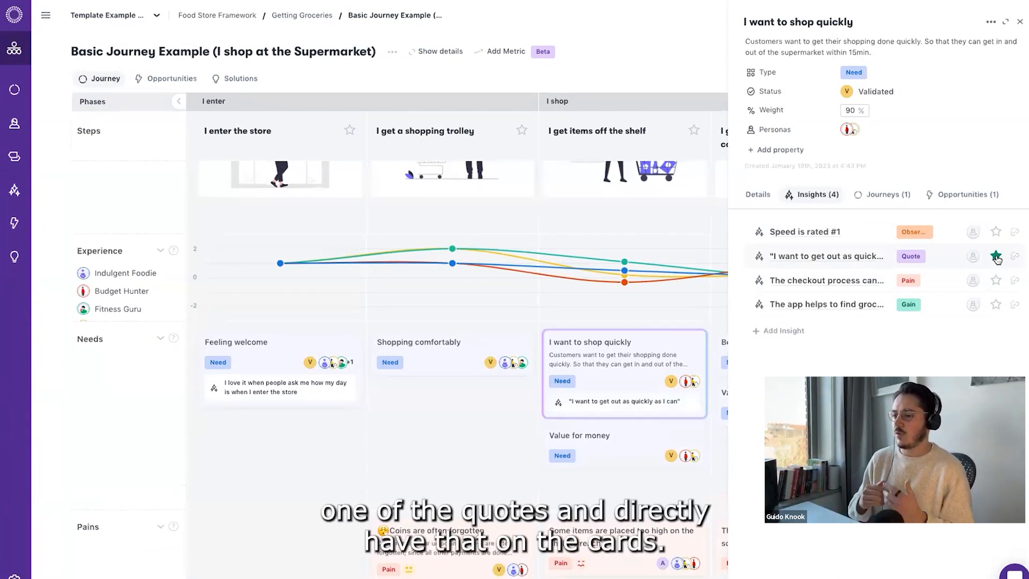
click(996, 256)
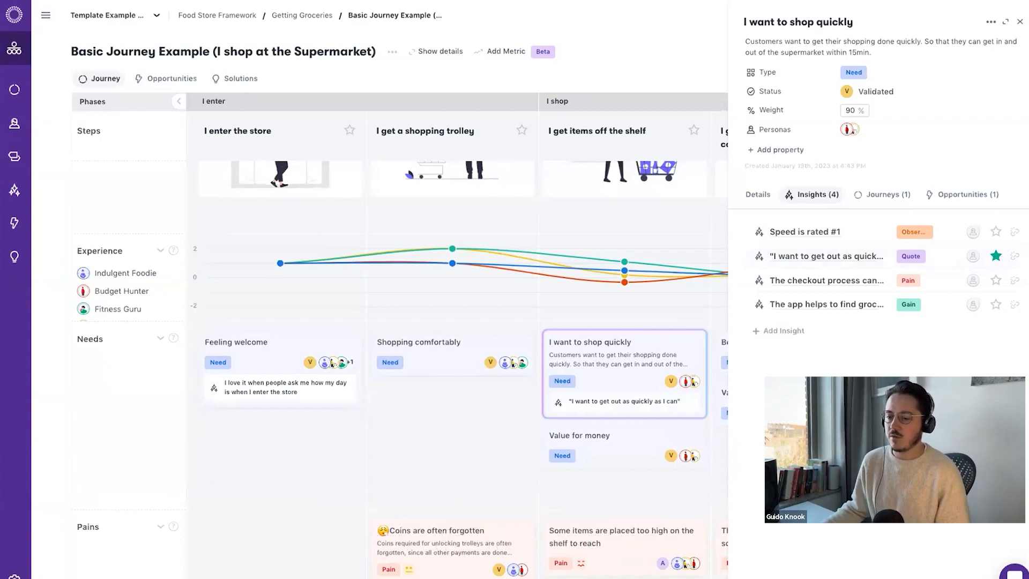